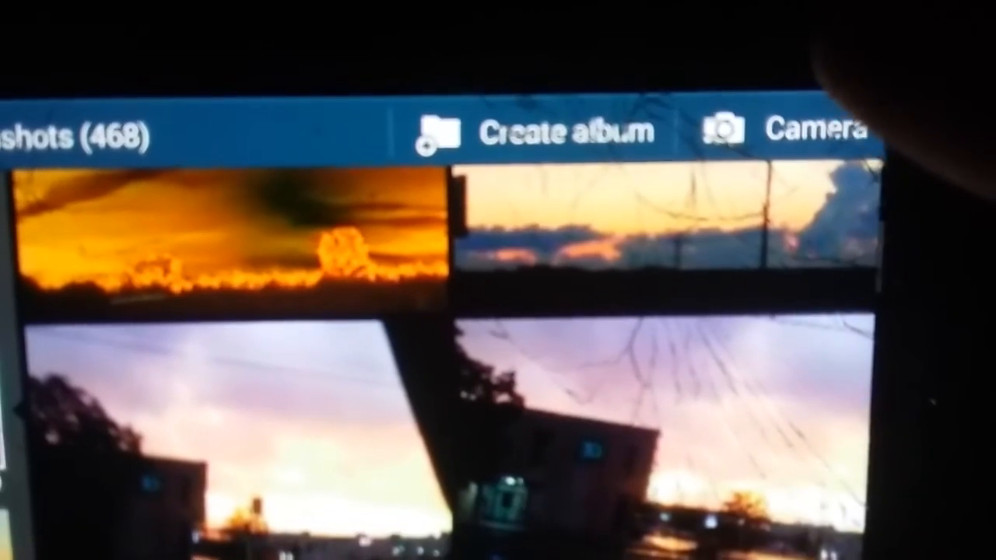
scroll("down", 3)
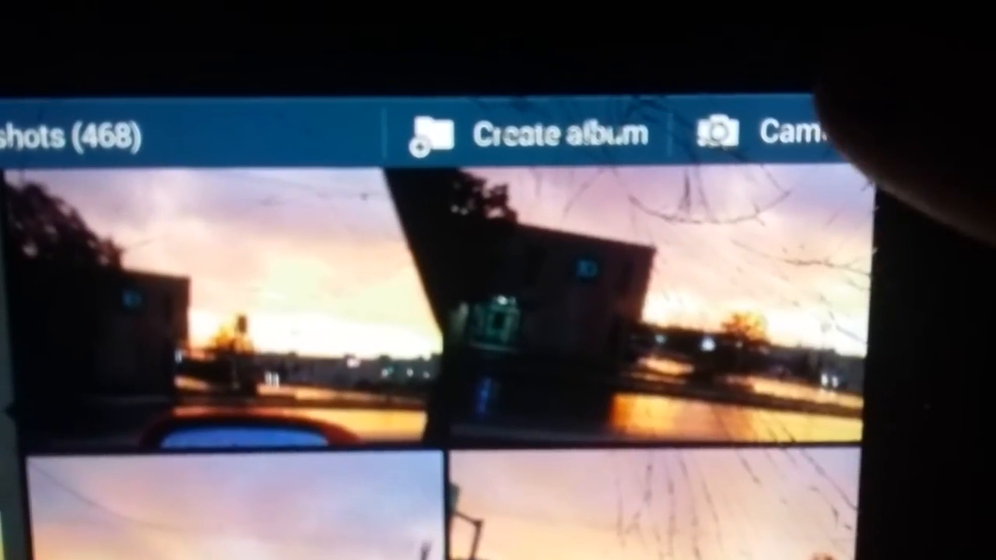